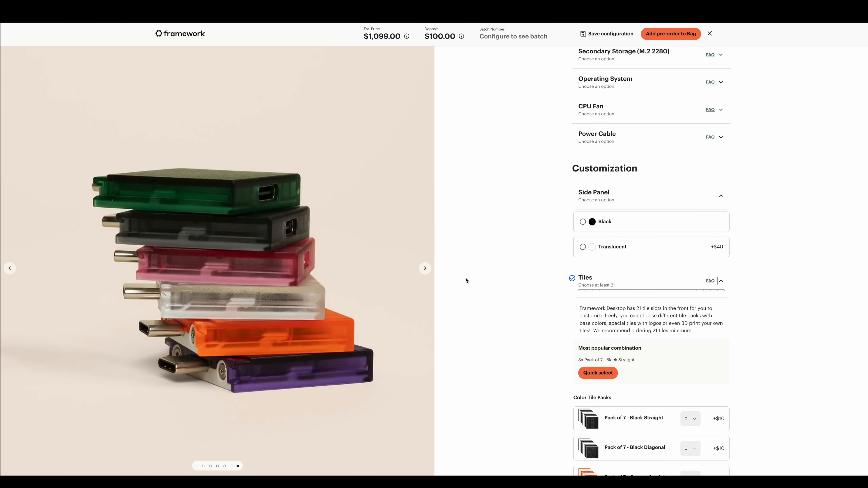
Step: Select the Translucent side panel (+$40), bringing the estimate to $1,139
{"action": "left_click", "coordinate": [583, 247]}
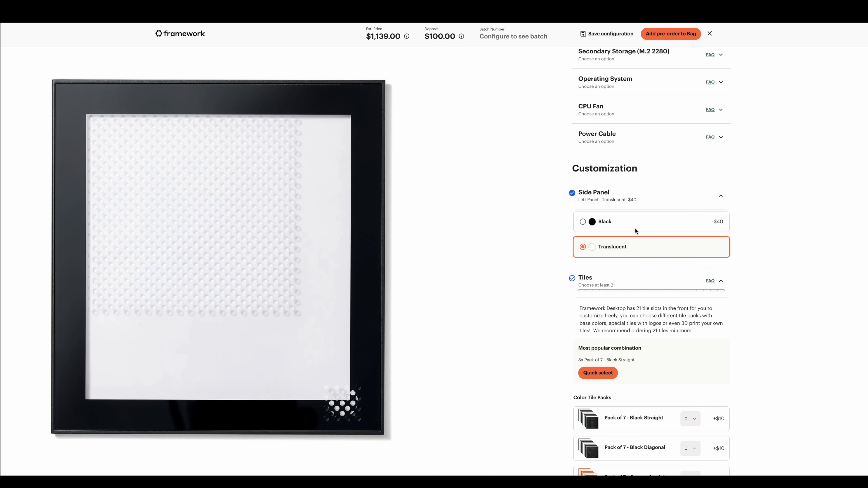
{"action": "left_click", "coordinate": [606, 221]}
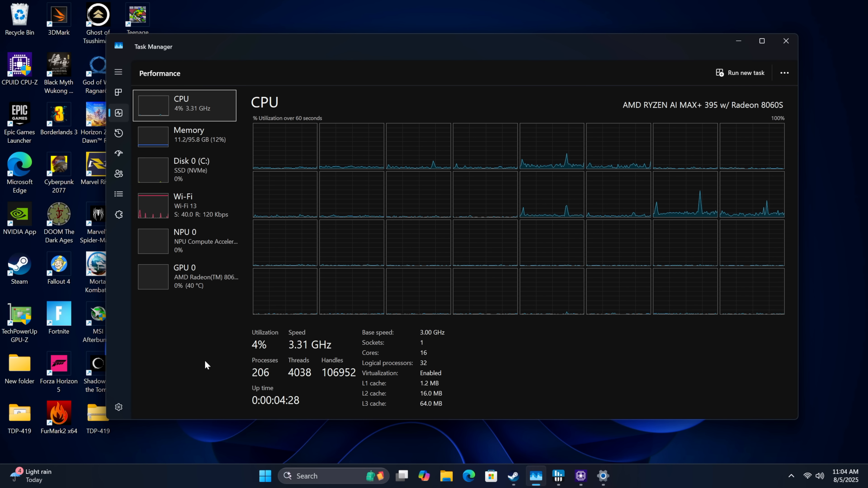
{"action": "mouse_move", "coordinate": [676, 121]}
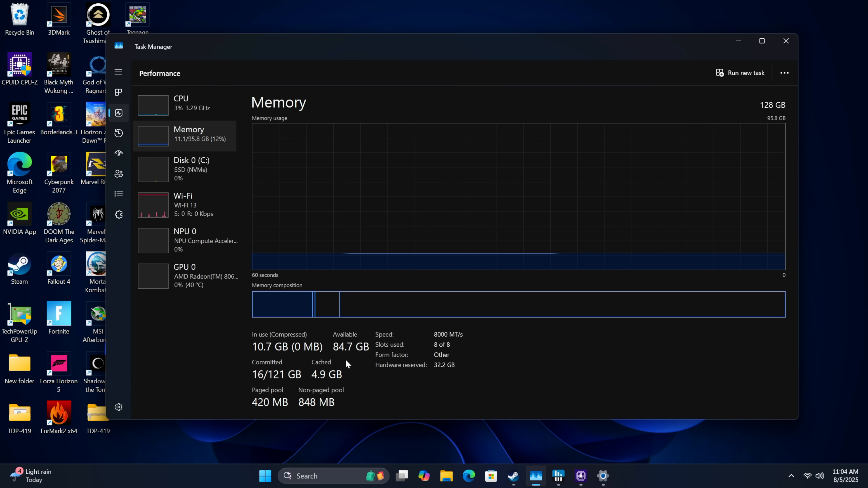
Step: Show GPU 0 (Radeon 8060S) performance, checking Memory usage in between
{"action": "left_click", "coordinate": [185, 276]}
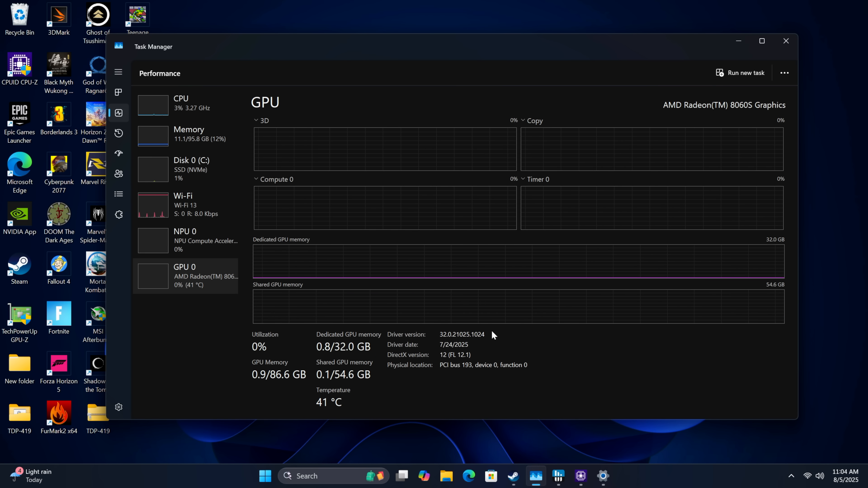
{"action": "left_click", "coordinate": [188, 133]}
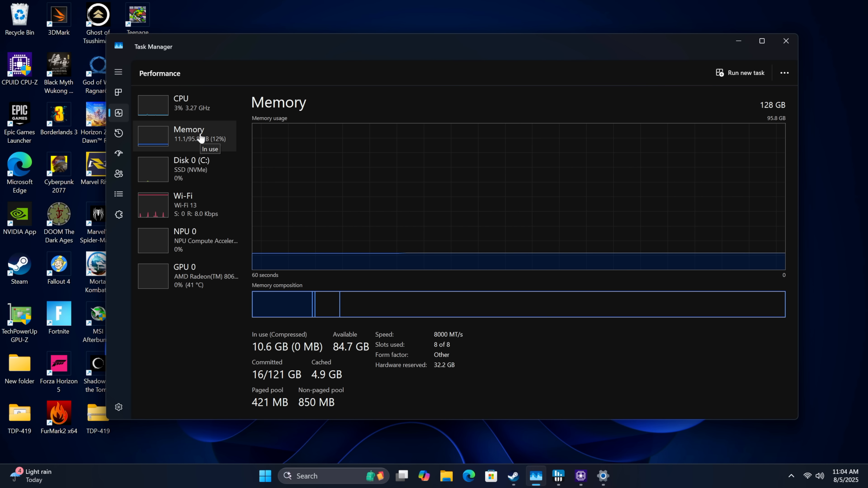
{"action": "left_click", "coordinate": [185, 276]}
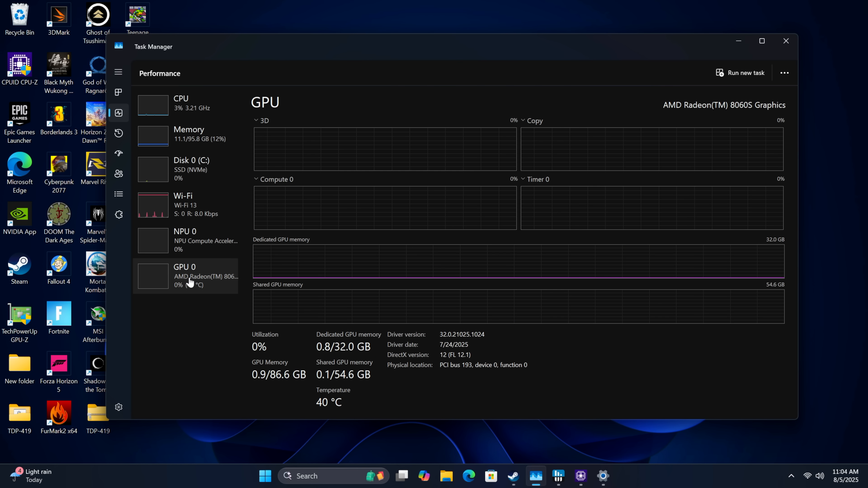
{"action": "mouse_move", "coordinate": [708, 128]}
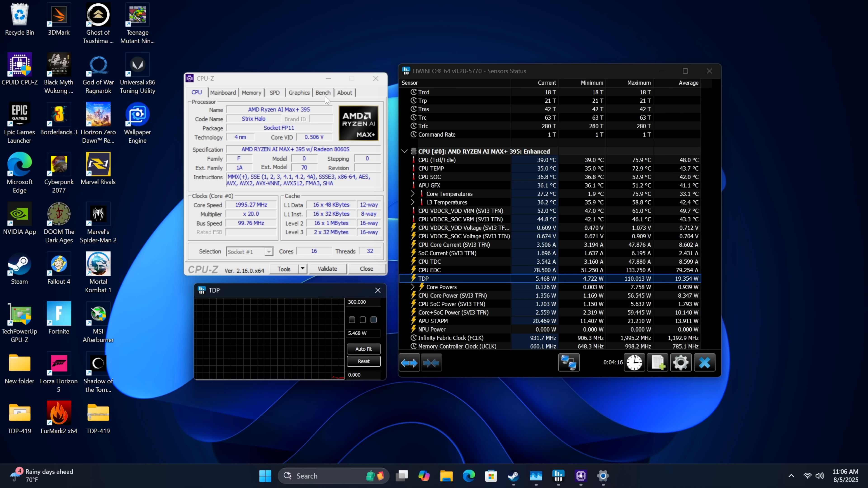
Step: Switch CPU-Z to the Bench page to start the 32-thread CPU benchmark
{"action": "left_click", "coordinate": [323, 92]}
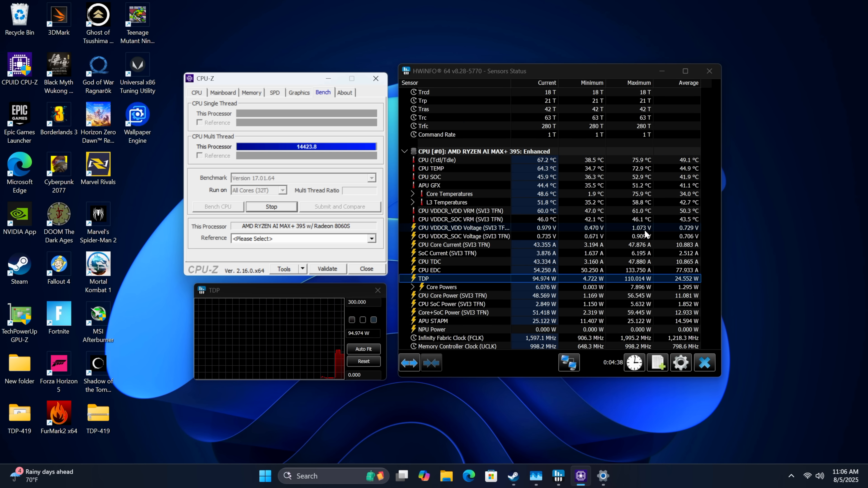
{"action": "mouse_move", "coordinate": [645, 160]}
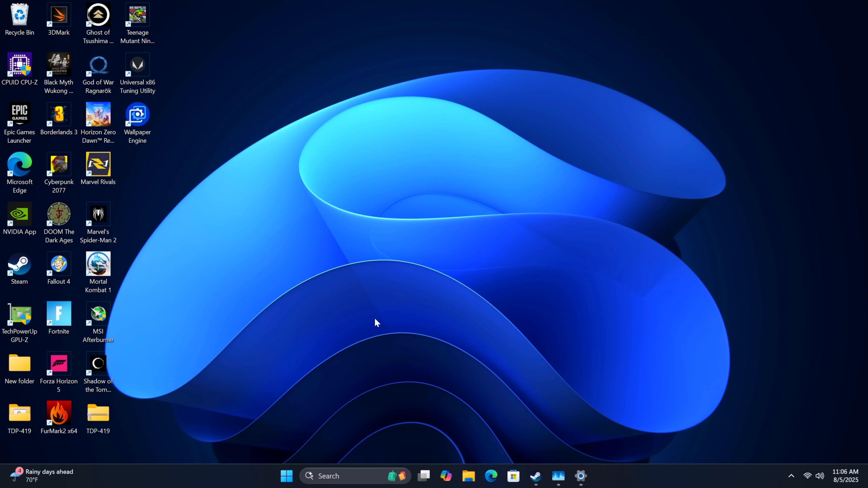
{"action": "mouse_move", "coordinate": [393, 275]}
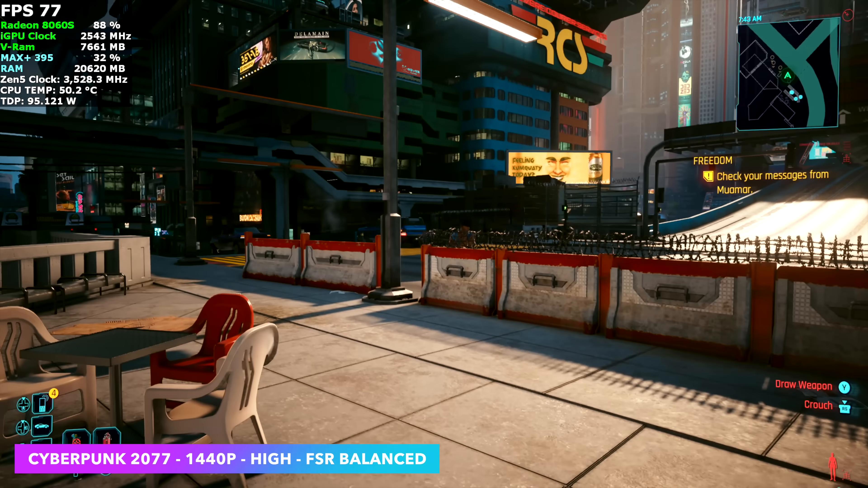
{"action": "mouse_move", "coordinate": [434, 245]}
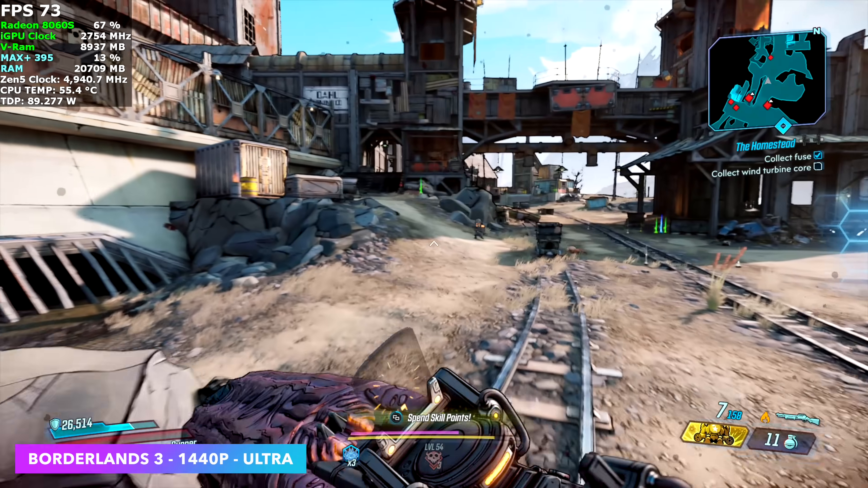
Step: Fire at the Scattershot Tink ahead on the railway tracks
{"action": "left_click", "coordinate": [434, 244]}
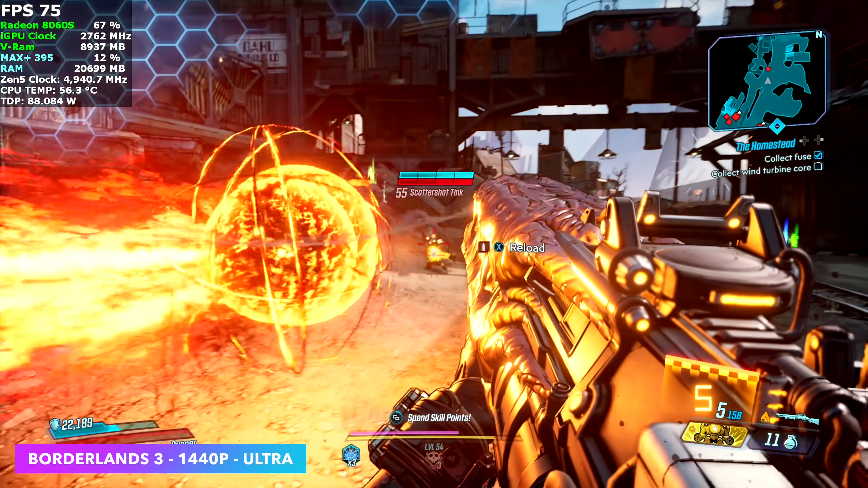